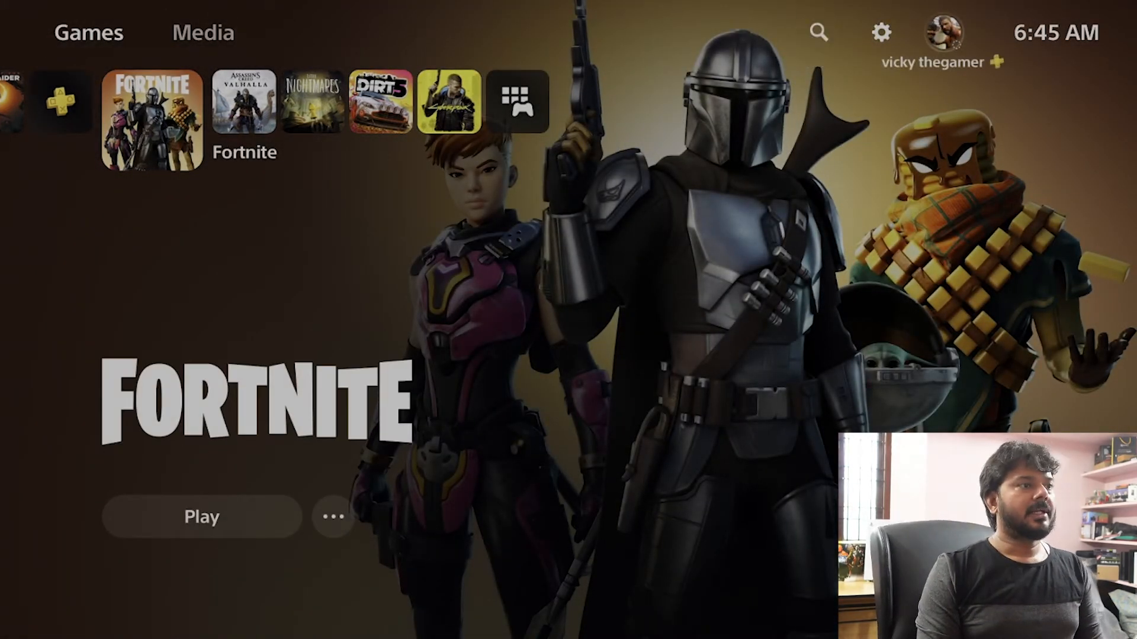
Step: Open your profile's Friends list and scroll through your friends
click(942, 32)
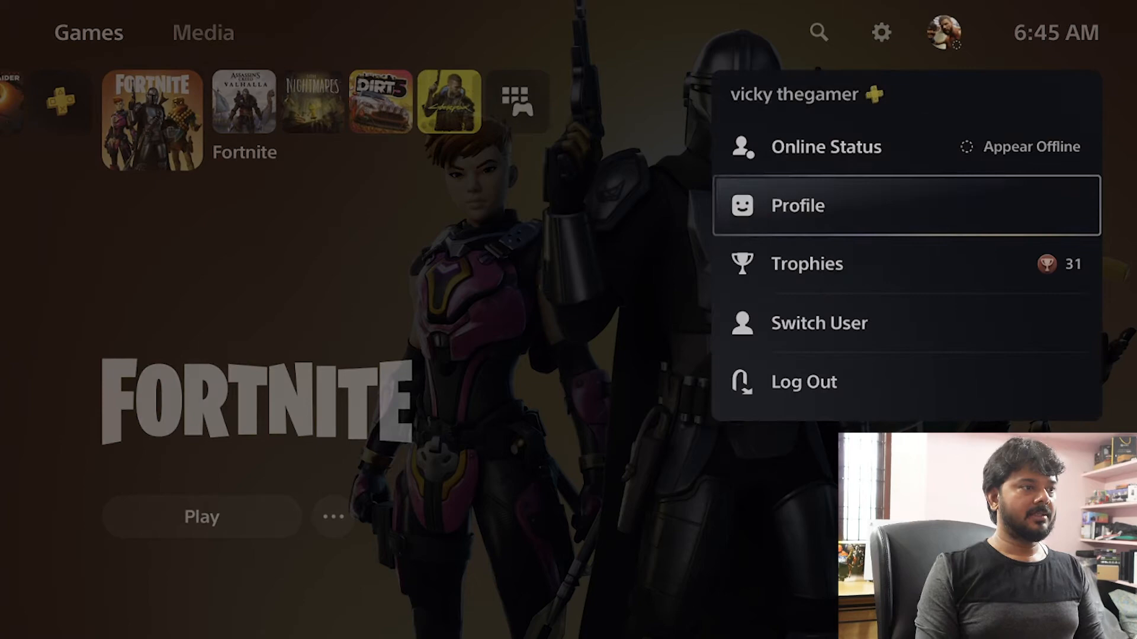
click(797, 205)
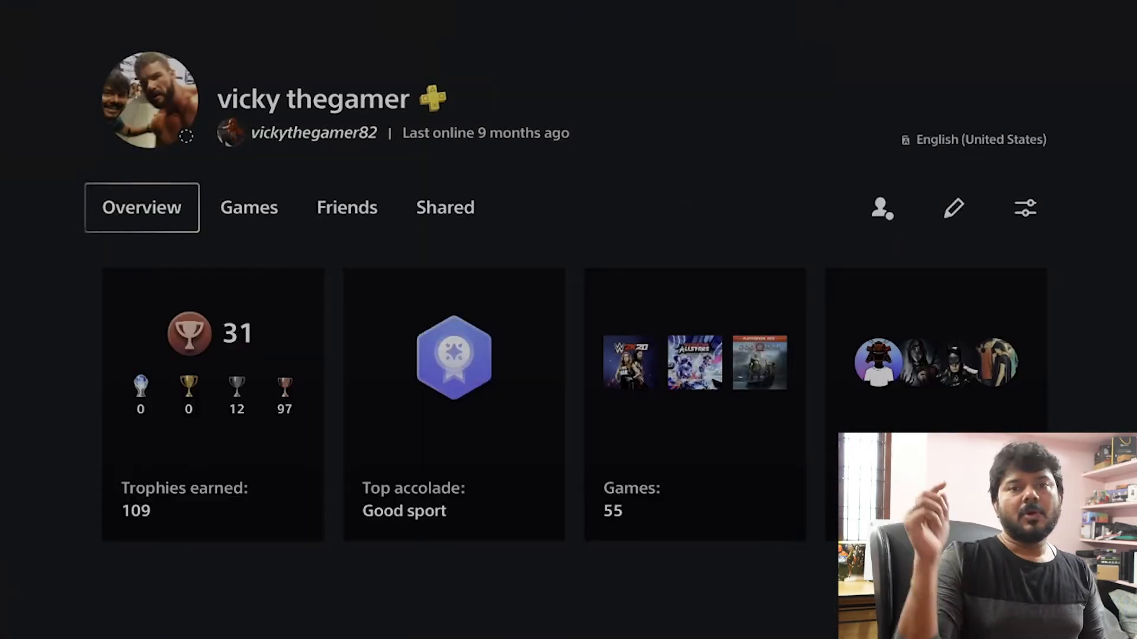
click(346, 207)
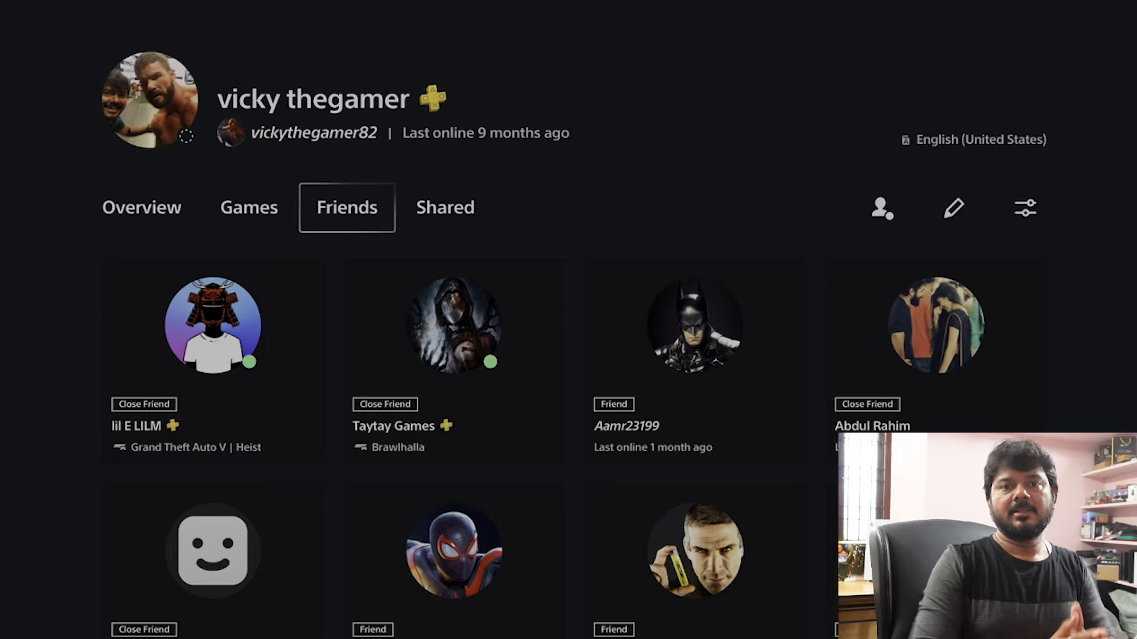
scroll(down, 3)
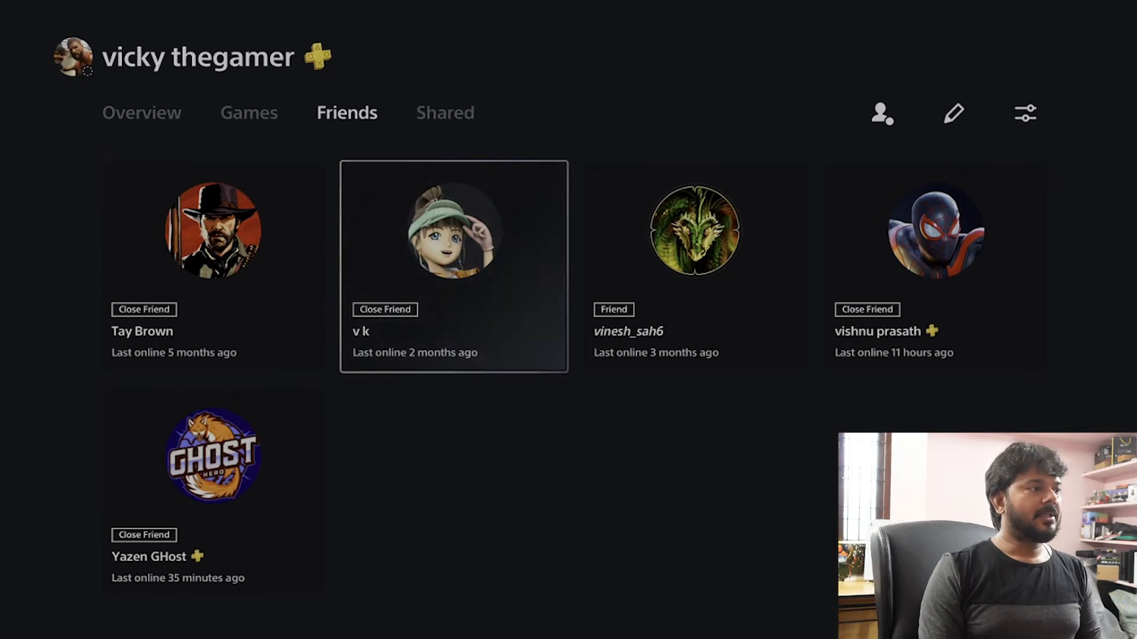
Step: Open a close friend's profile, view their Shared tab, and start a message
click(453, 265)
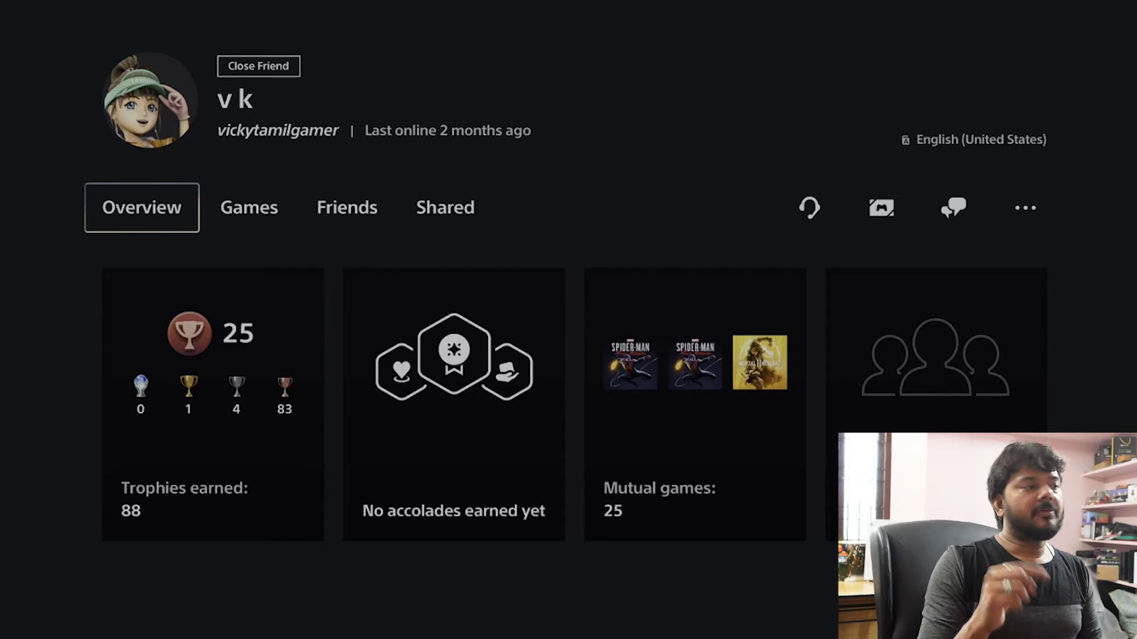
click(445, 207)
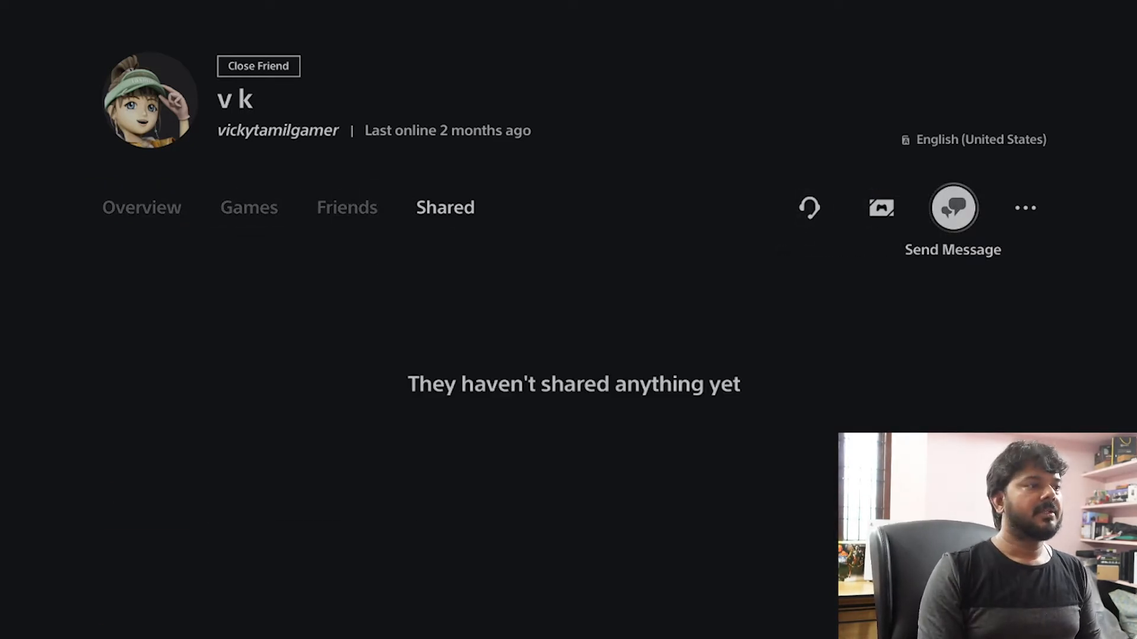
click(952, 207)
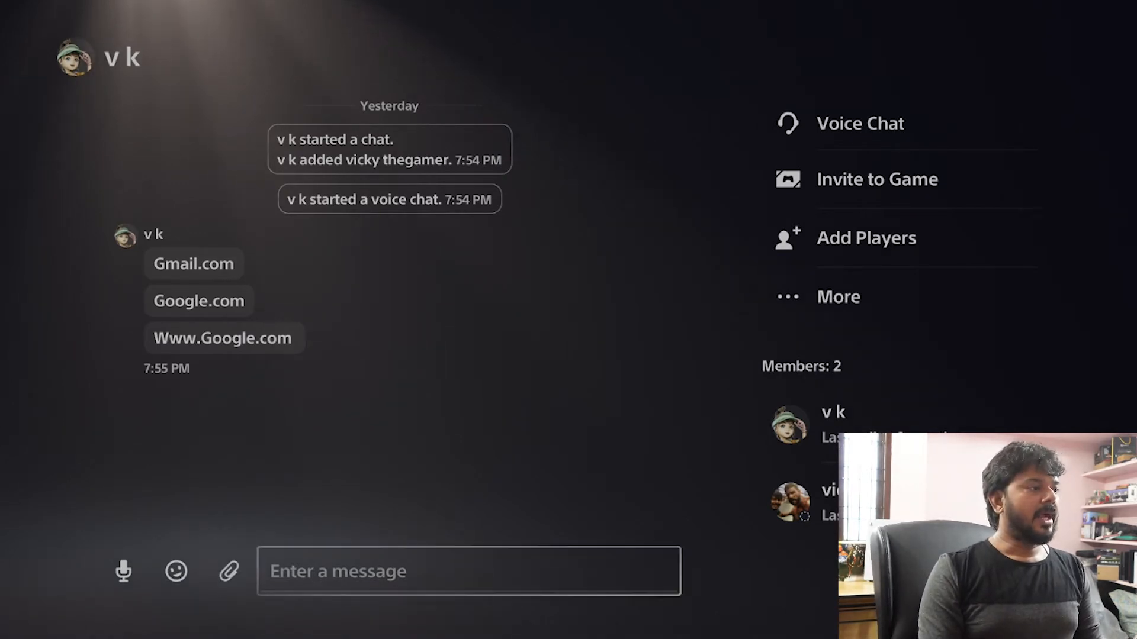
click(468, 571)
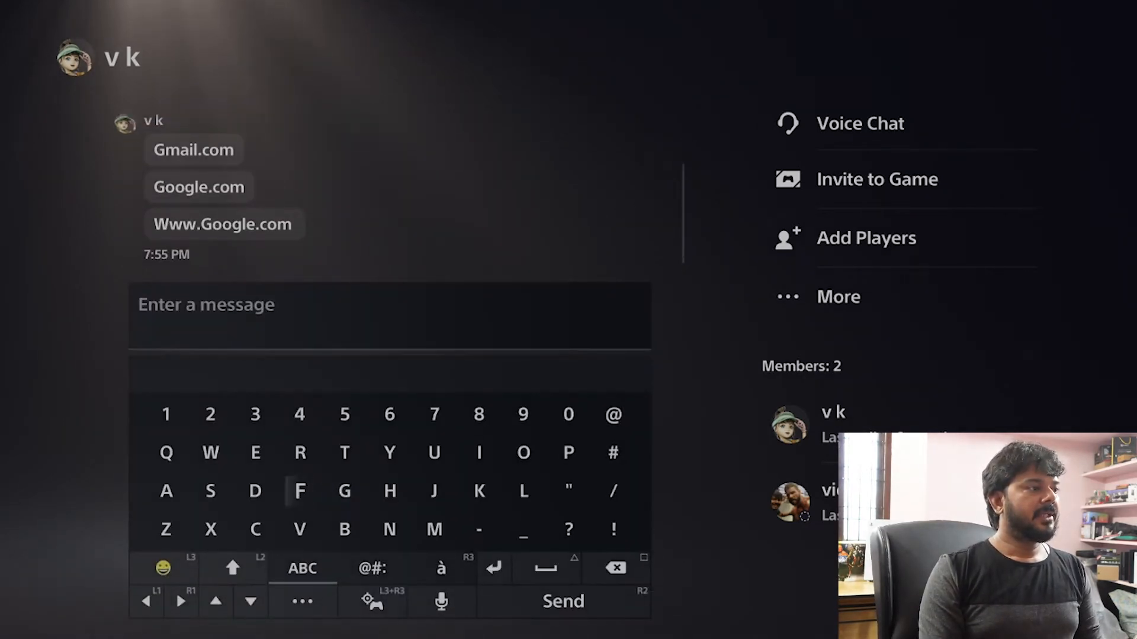
mouse_move(210, 452)
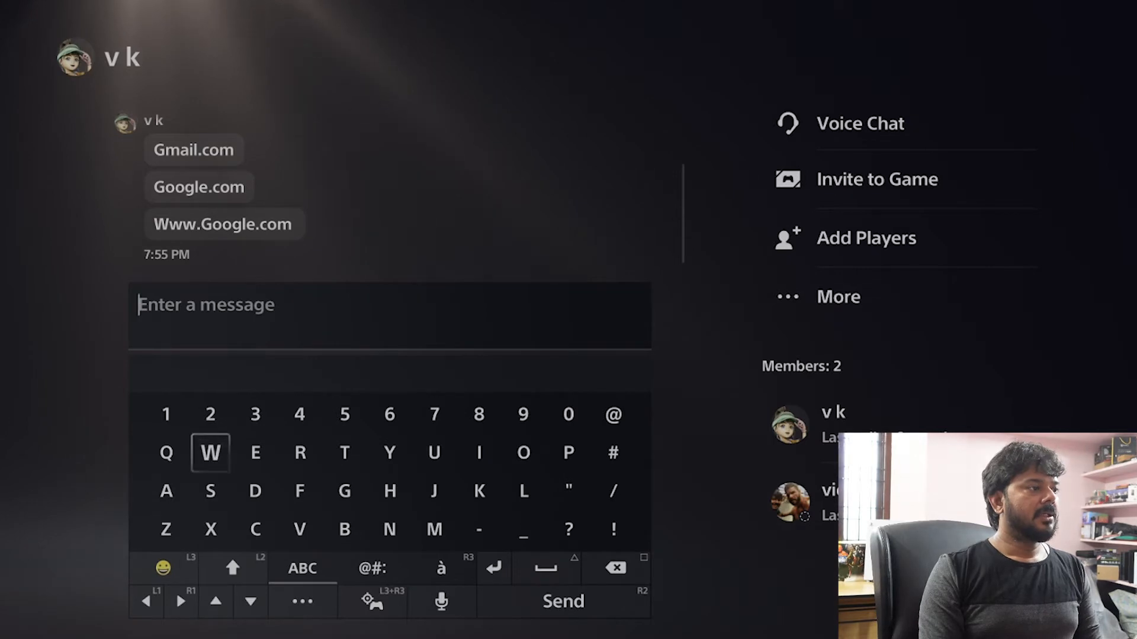
text(Www.Google.com)
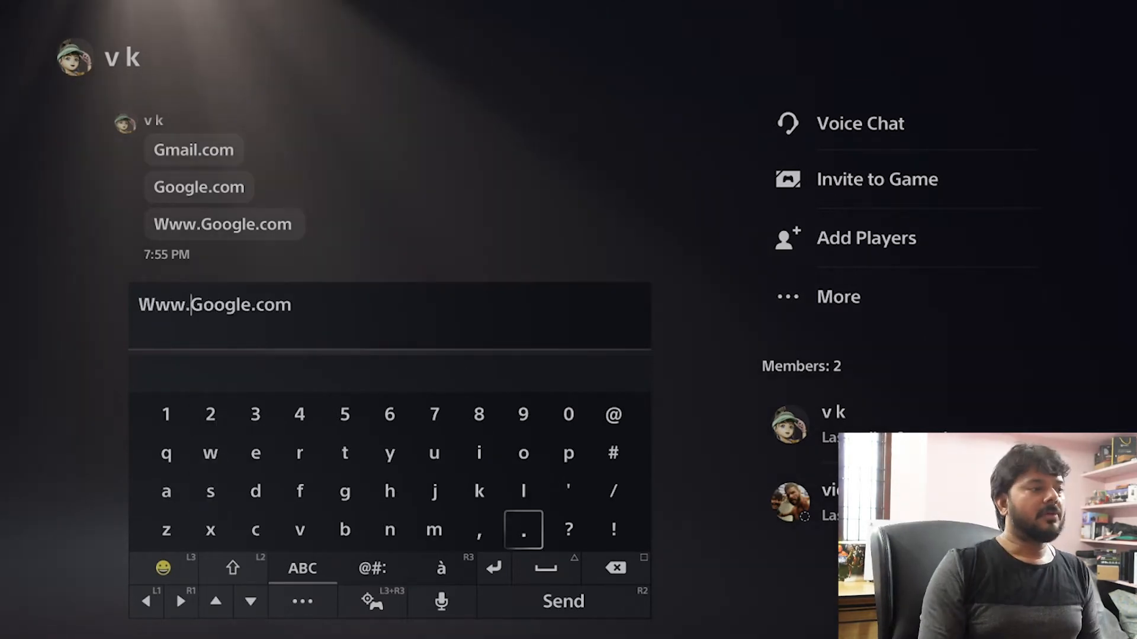
click(562, 601)
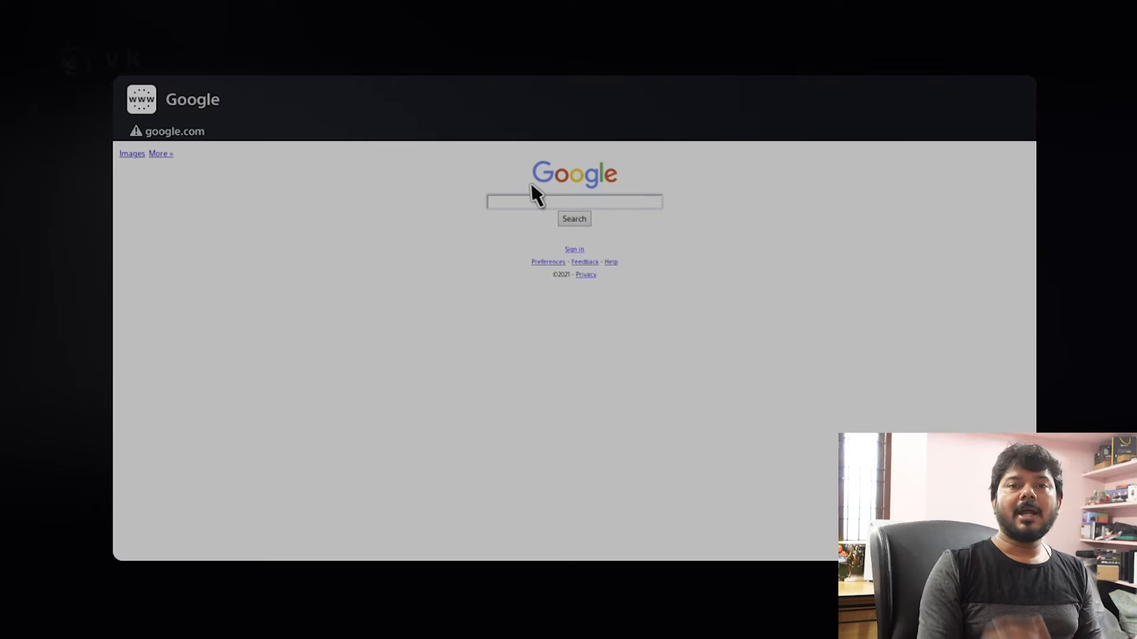
mouse_move(527, 213)
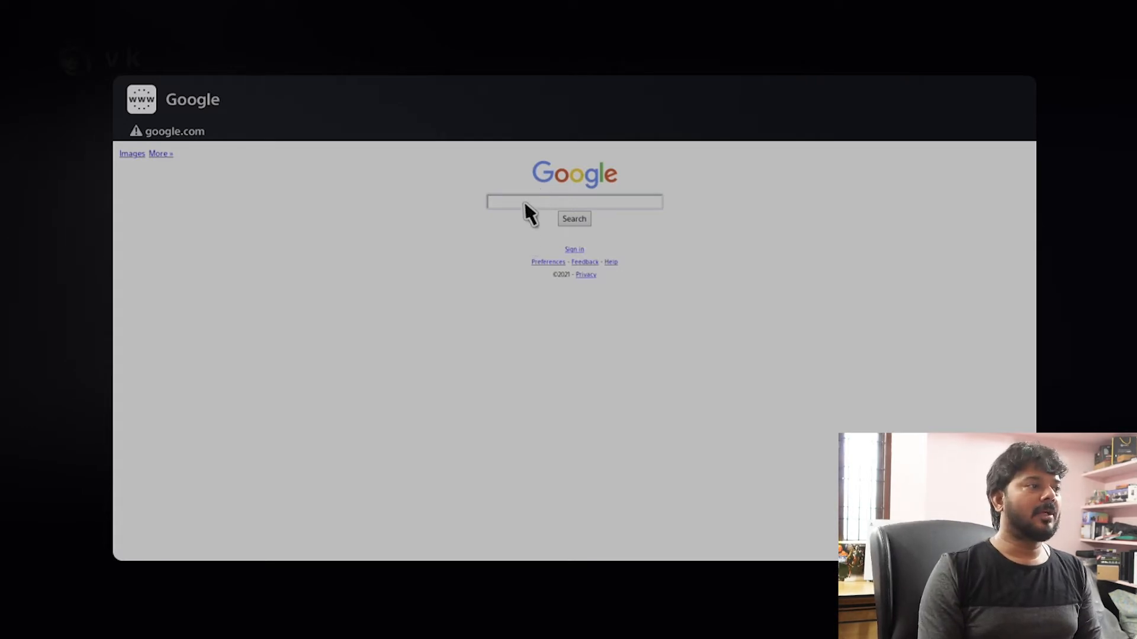
Step: Search Google for Disney and scroll through the results
click(574, 201)
text(d)
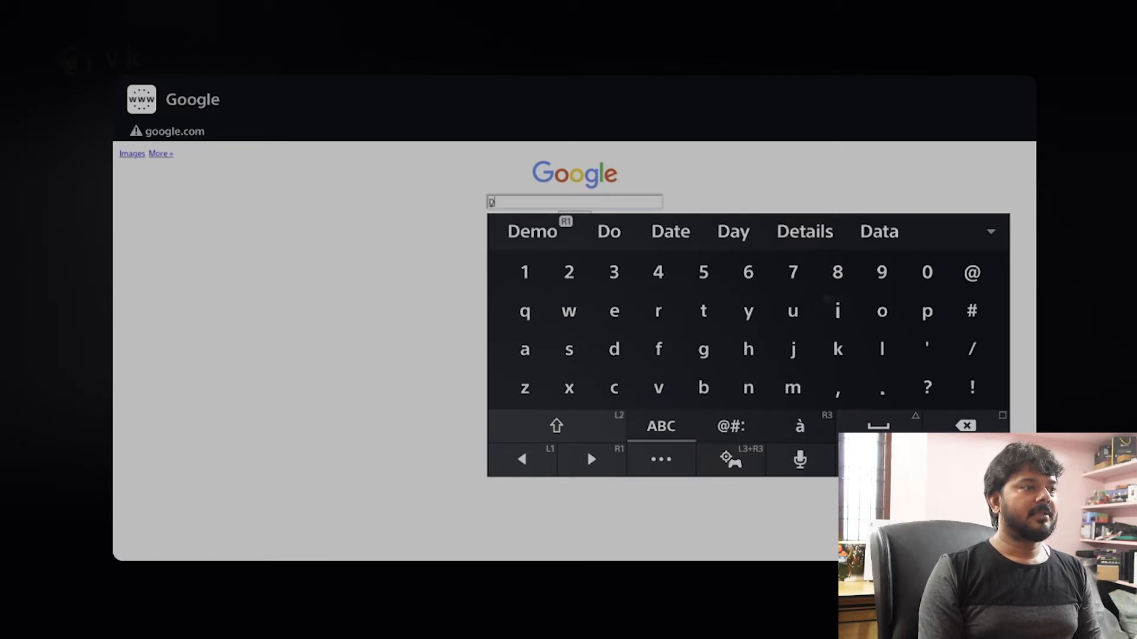
click(747, 388)
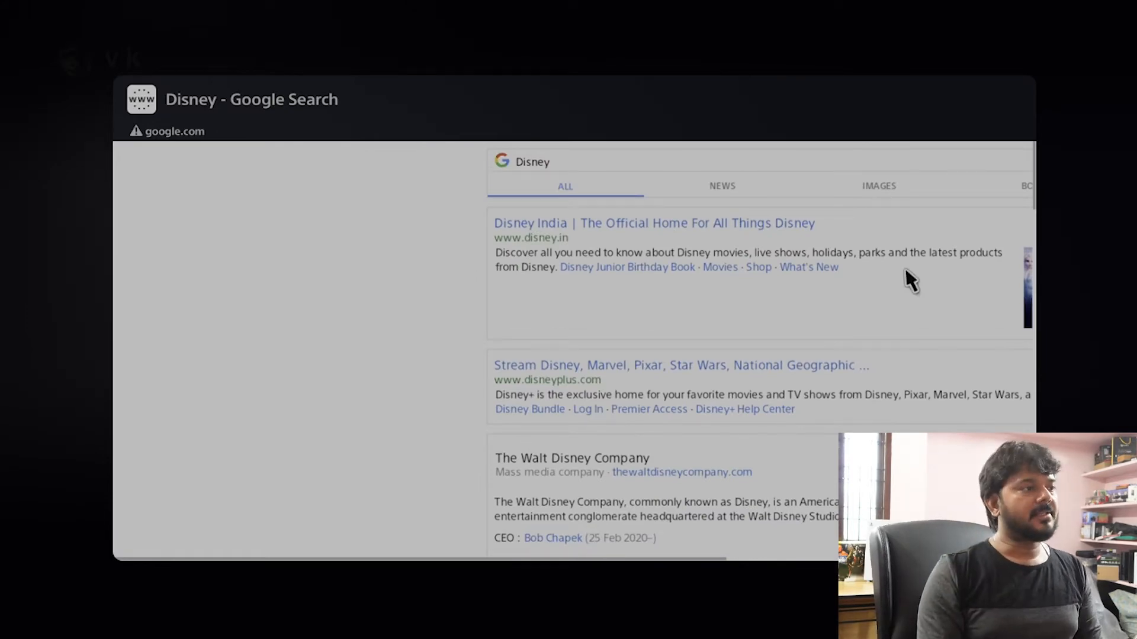
scroll(down, 3)
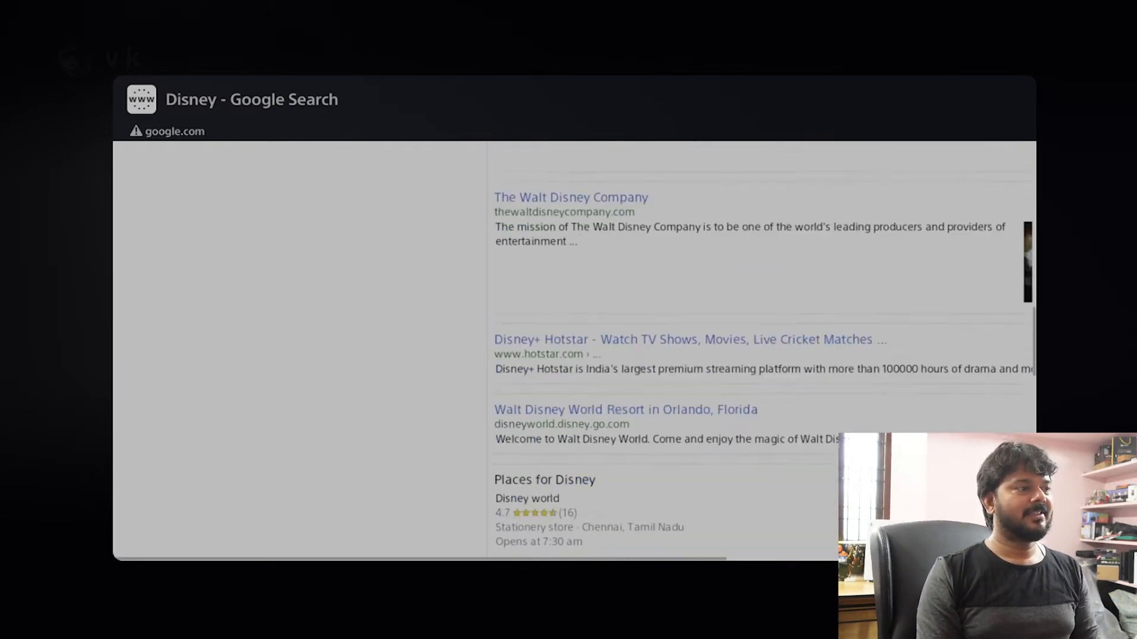
scroll(down, 3)
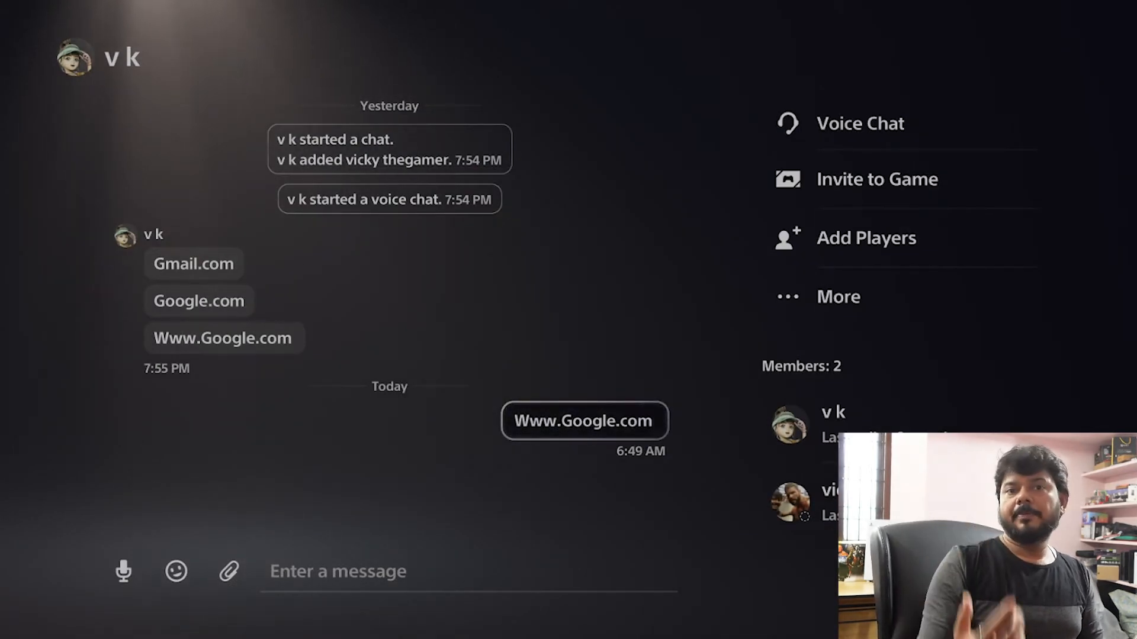
click(337, 572)
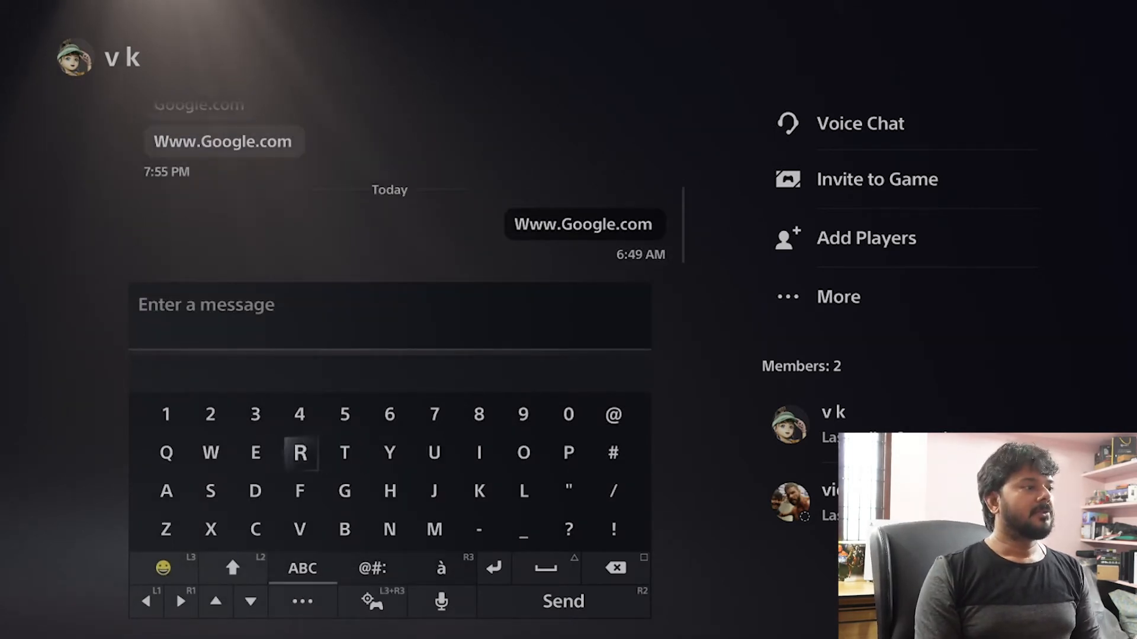
text(Www.techyvicky.c)
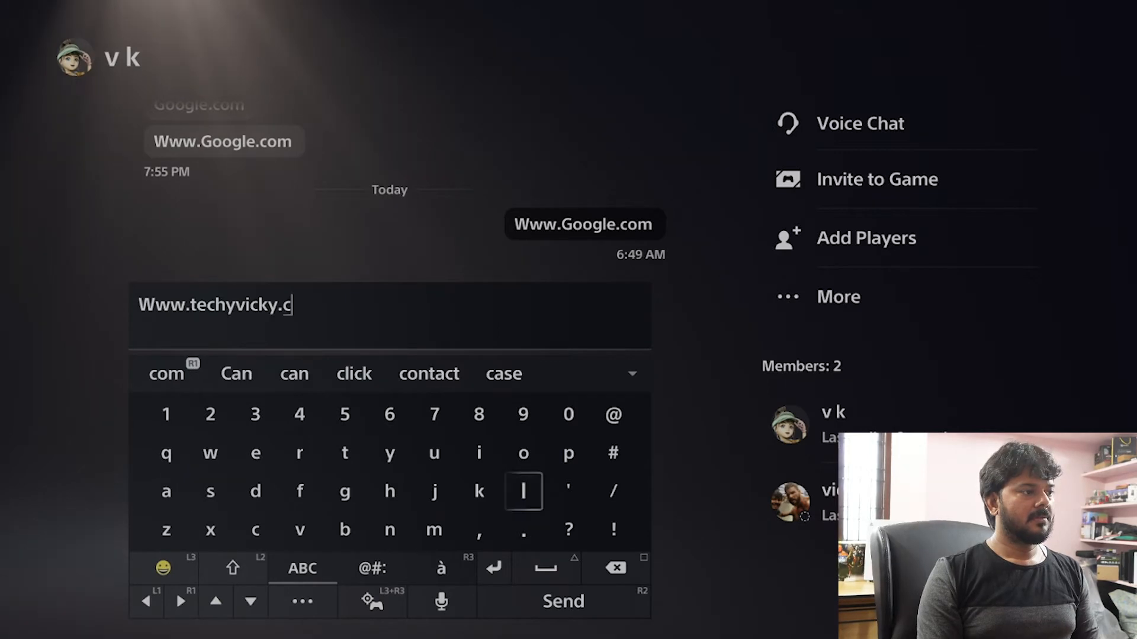
click(563, 600)
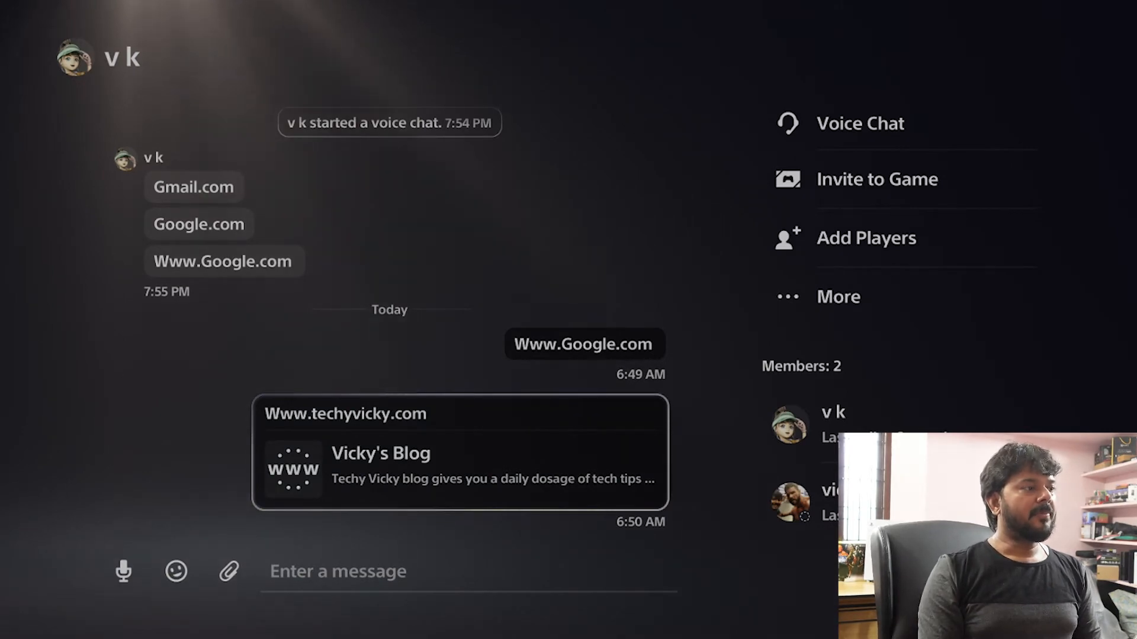
click(462, 452)
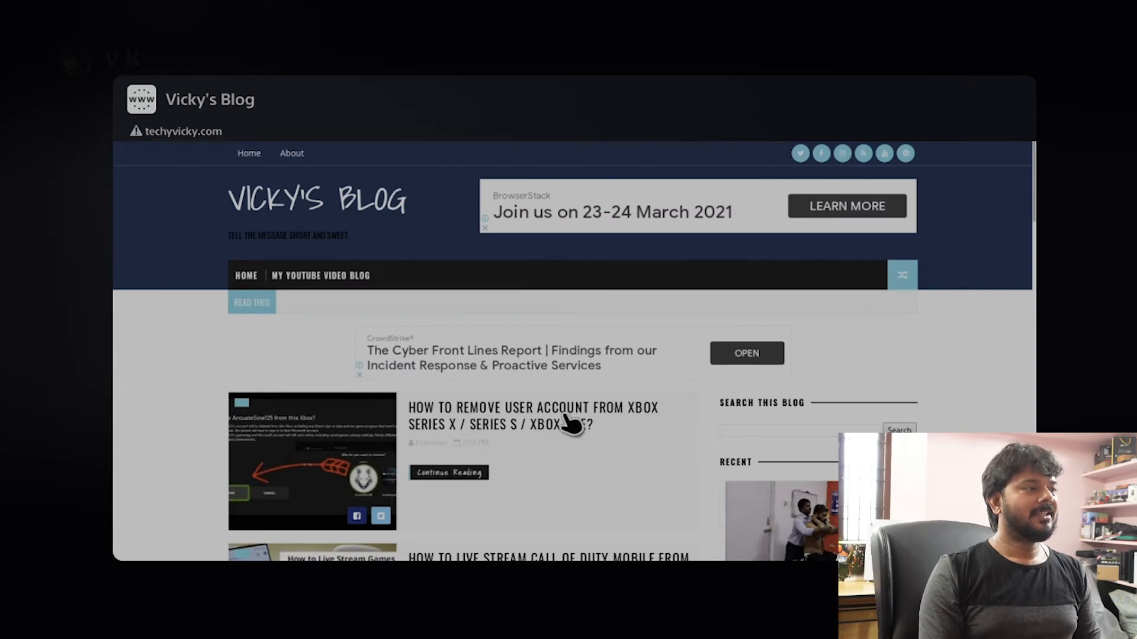
scroll(down, 3)
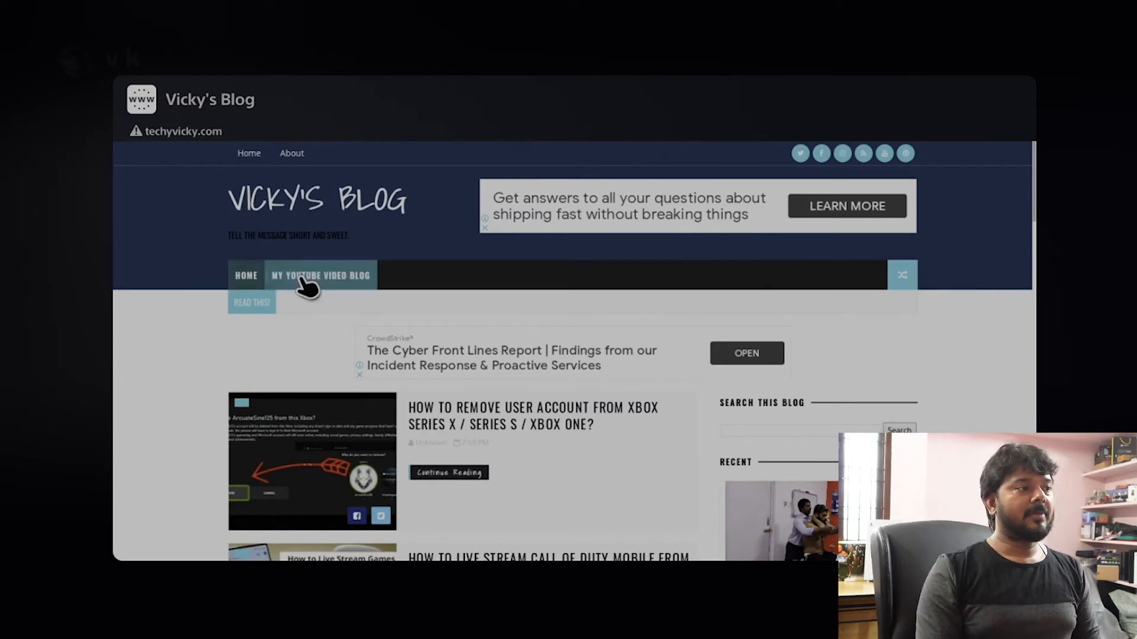
mouse_move(465, 416)
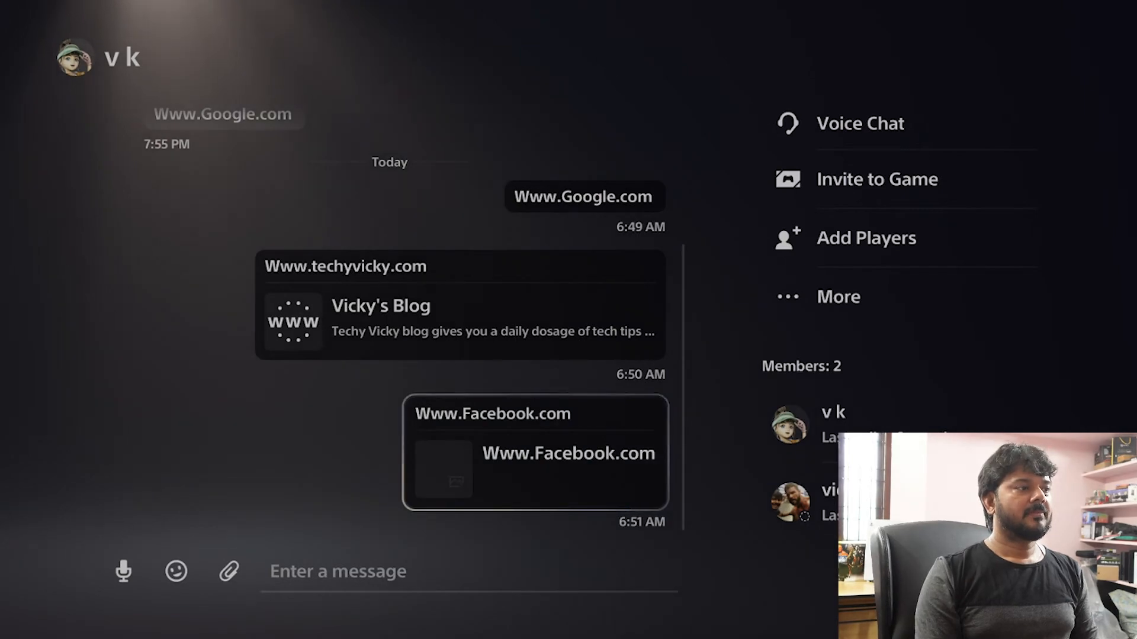
Step: Send Gmail.com in the chat, open the link to view Gmail, then close it
click(568, 452)
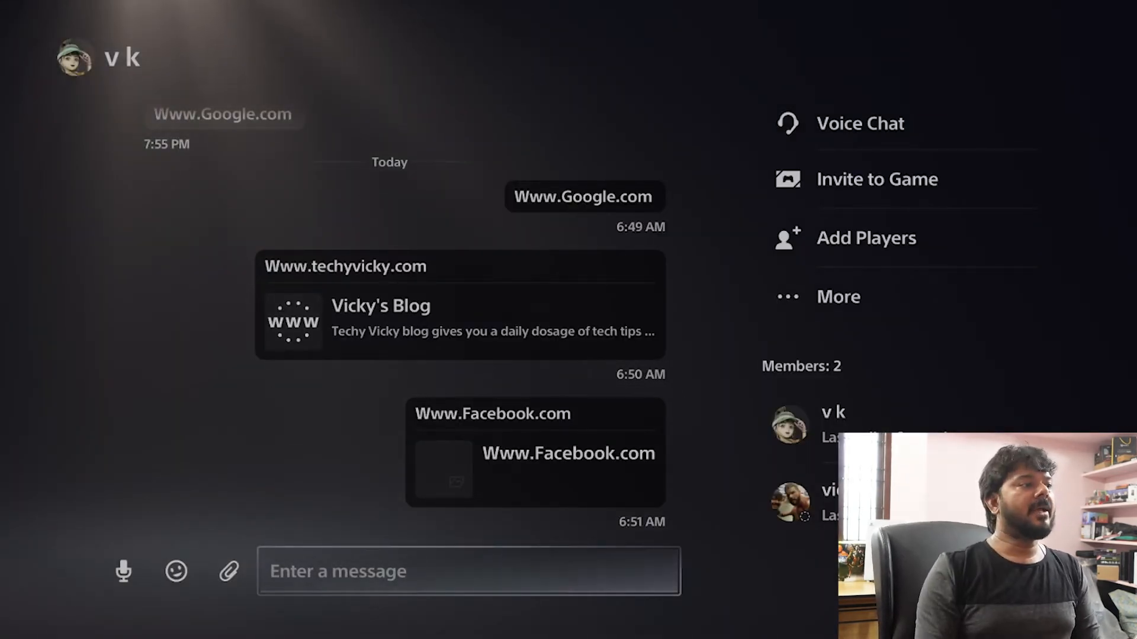
click(469, 571)
text(Gmail.com)
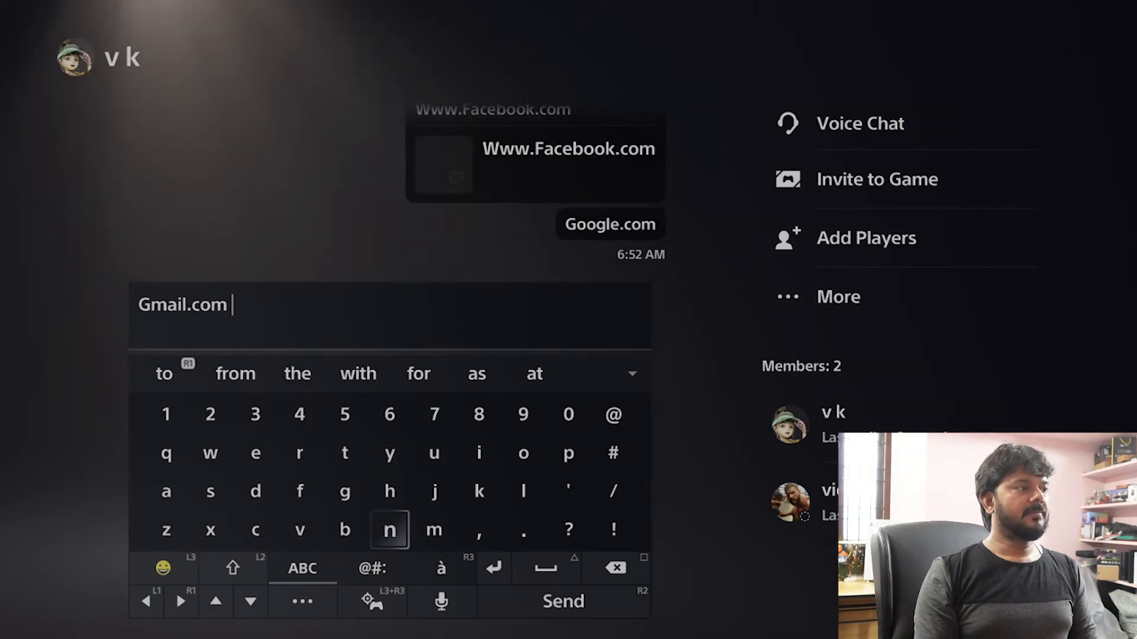
click(562, 601)
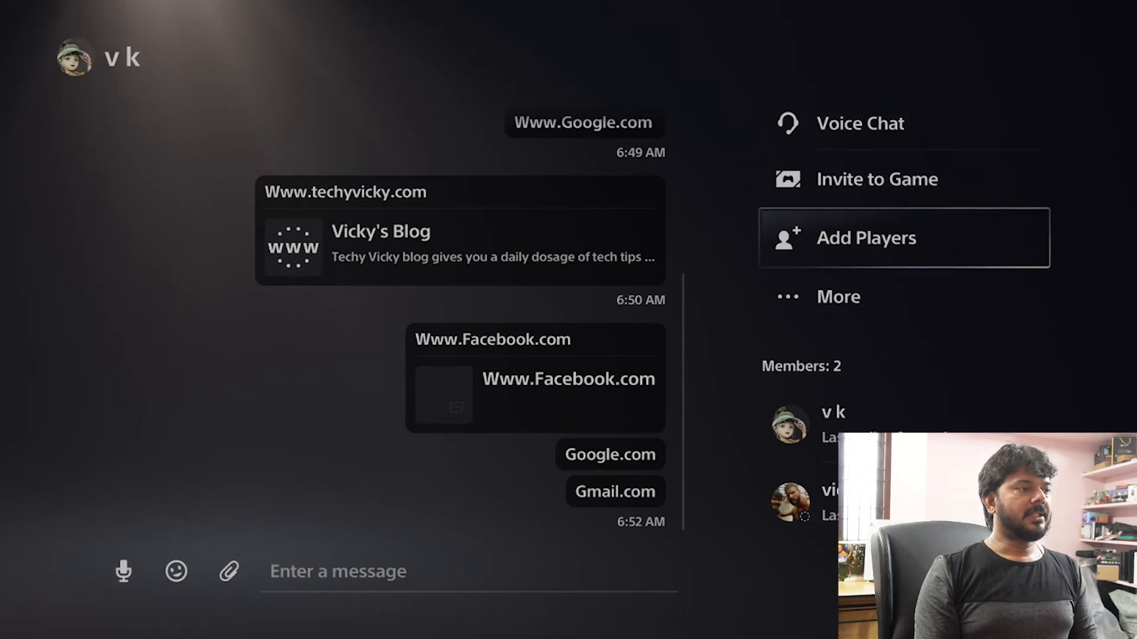
click(615, 491)
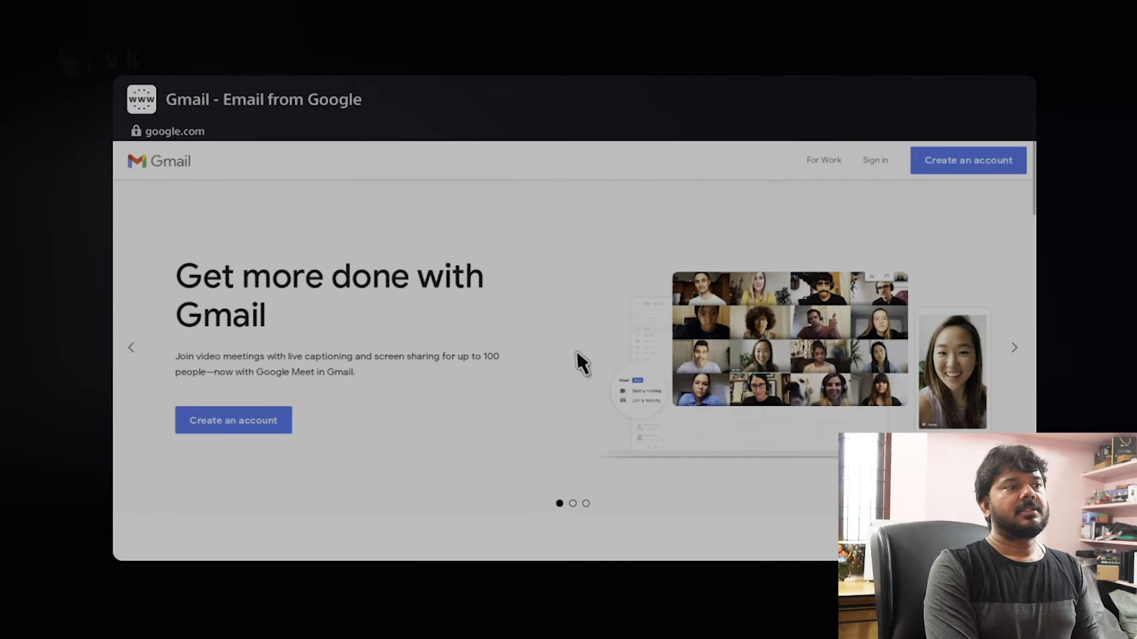
mouse_move(694, 209)
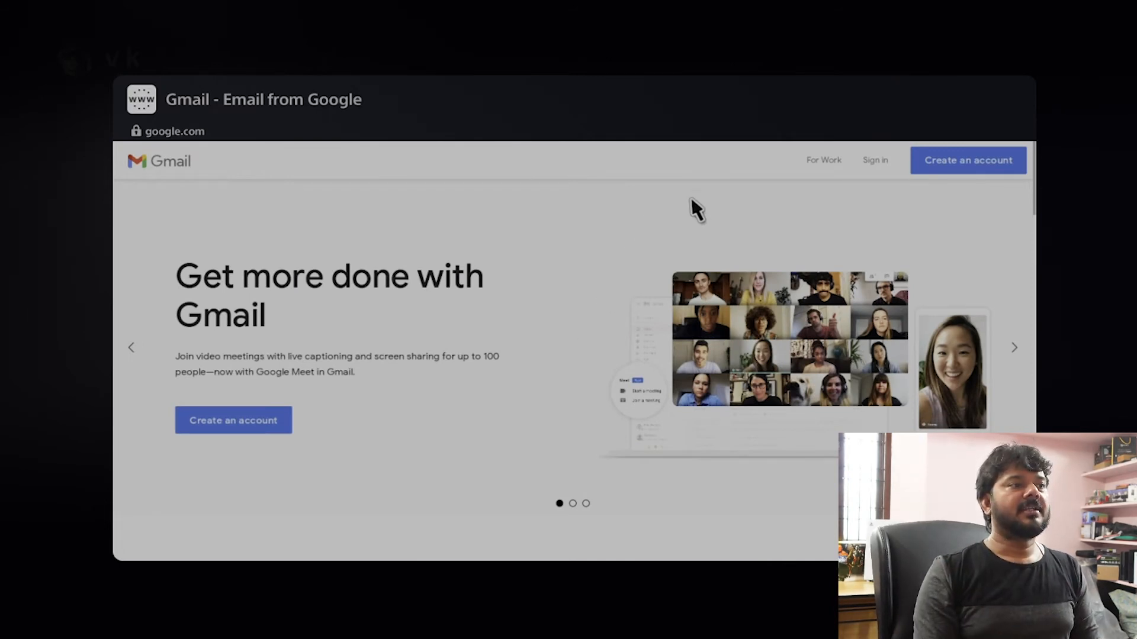
click(874, 161)
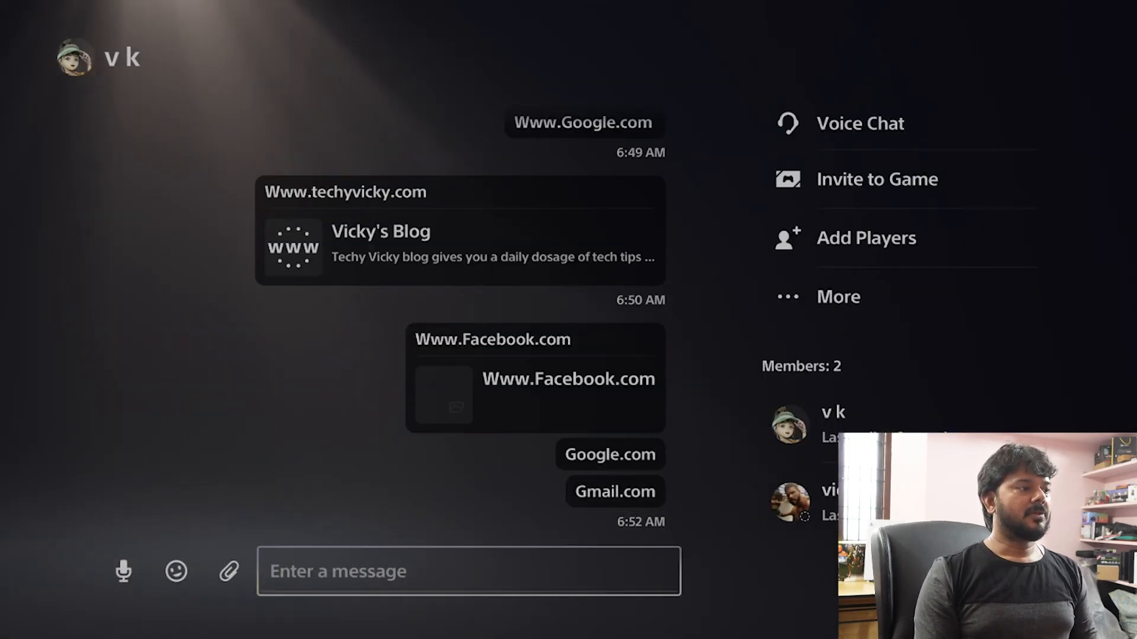
Step: Send Twitter.com in the chat and exit to the home screen
click(468, 572)
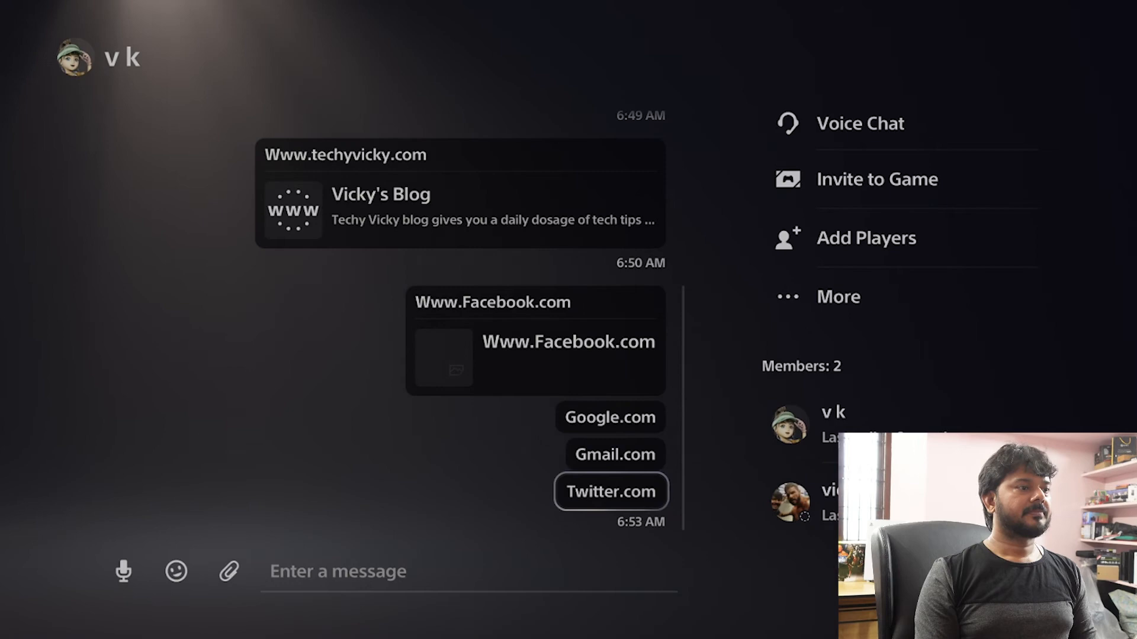
click(468, 571)
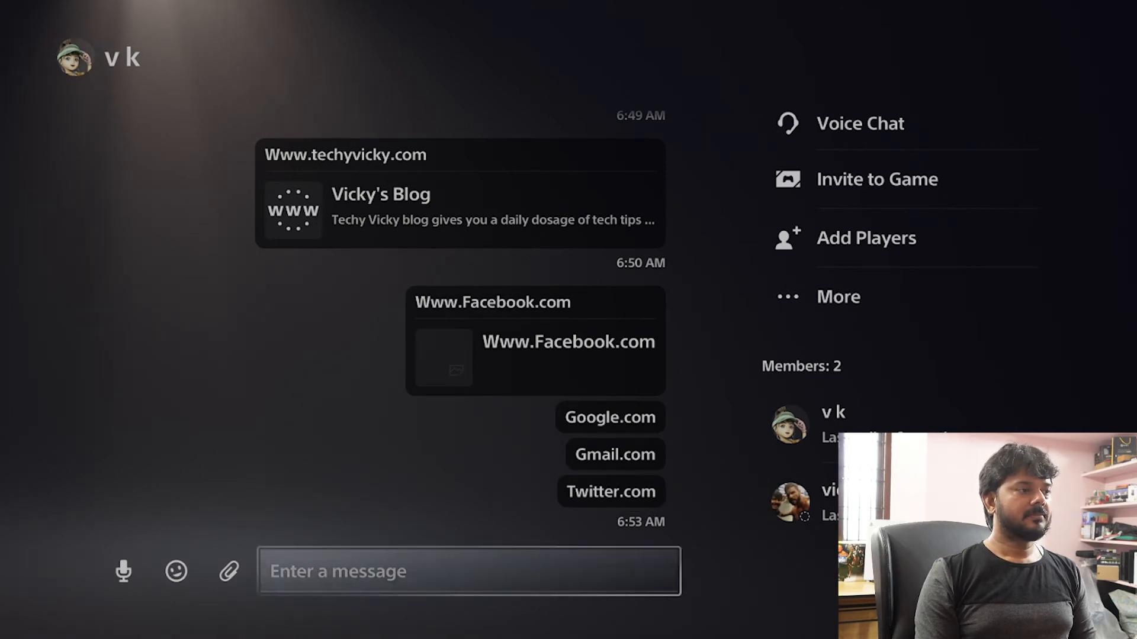
click(610, 492)
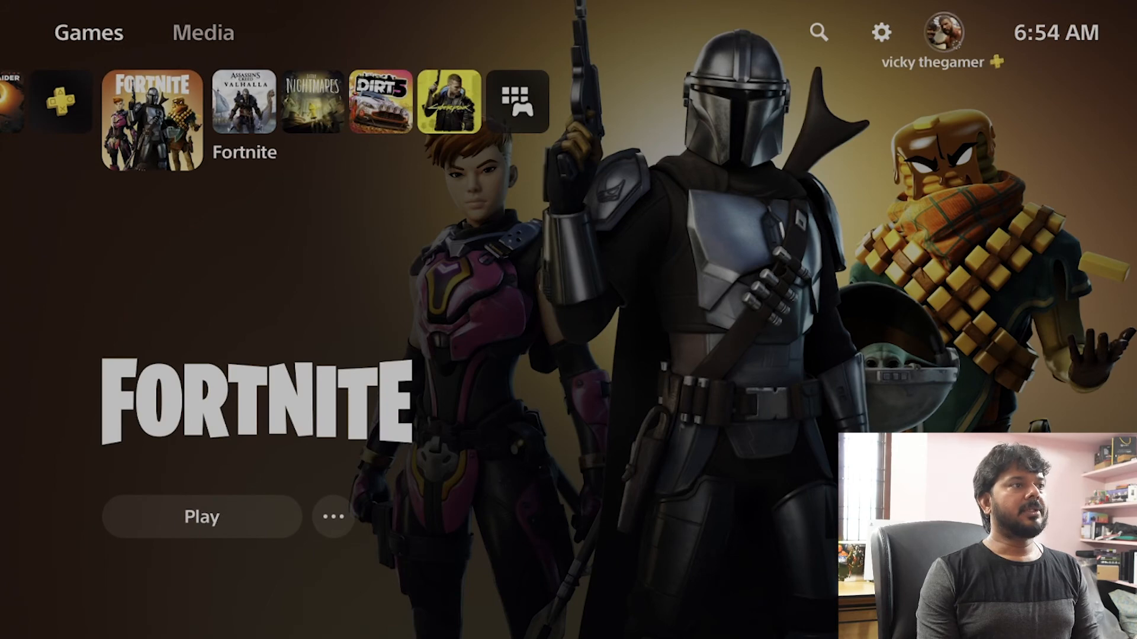
mouse_move(817, 32)
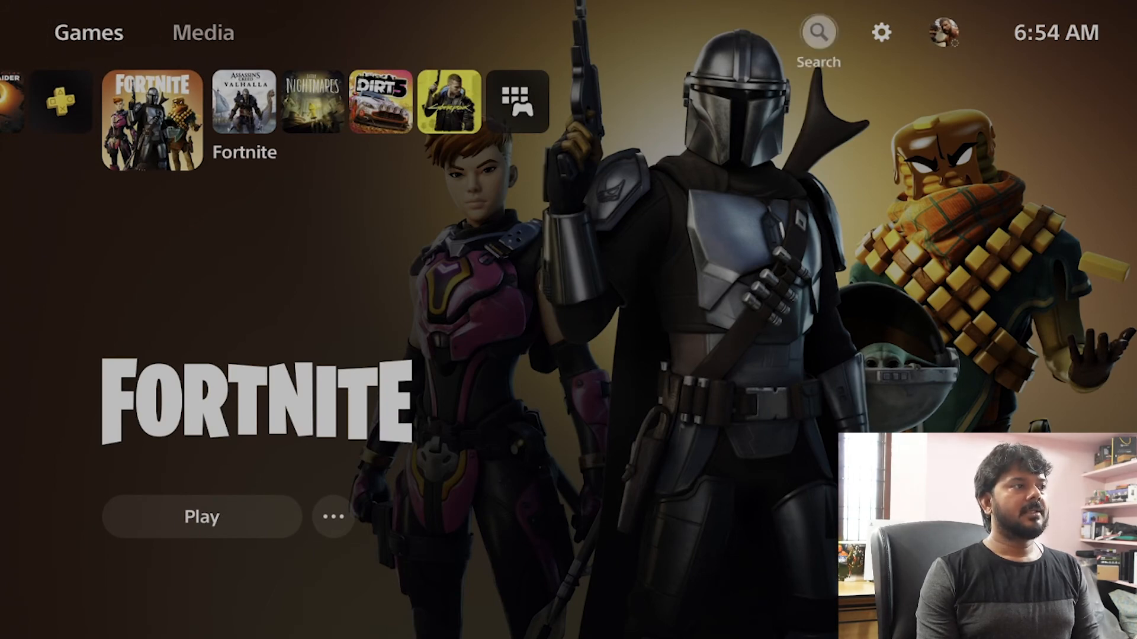
Step: Open the online User's Guide from Settings and scroll the PlayStation Support site
click(879, 33)
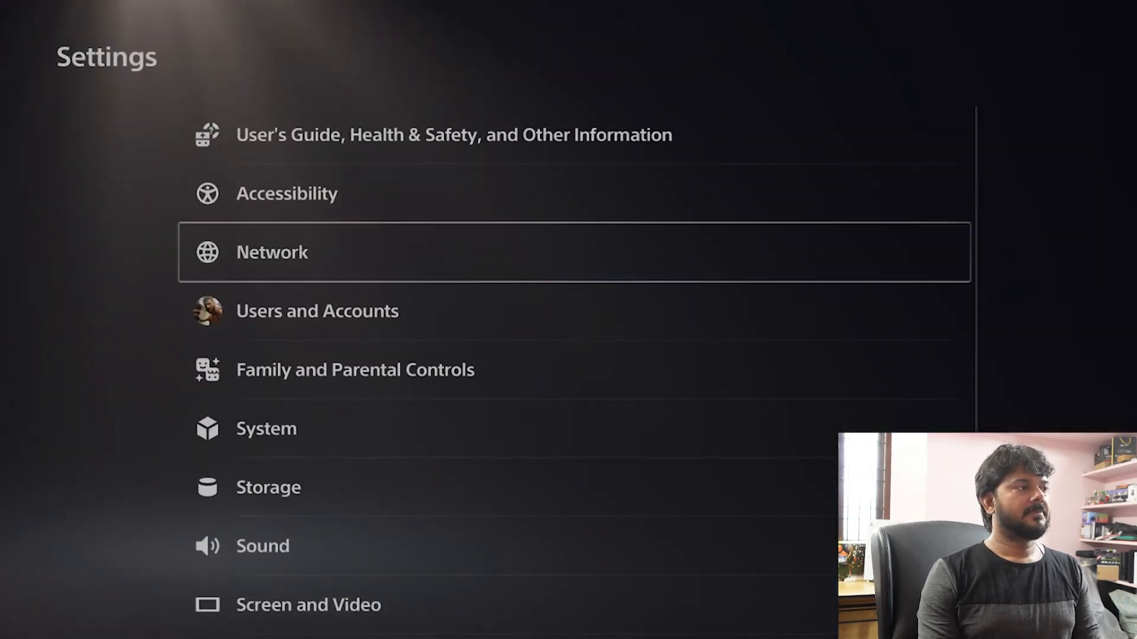
click(453, 135)
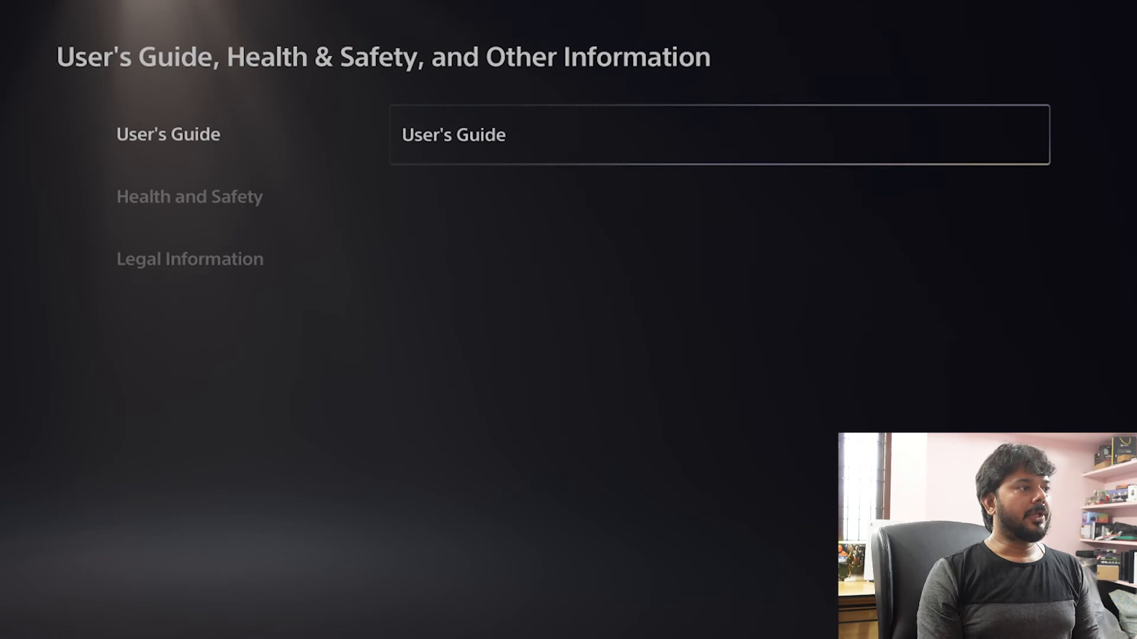
click(452, 134)
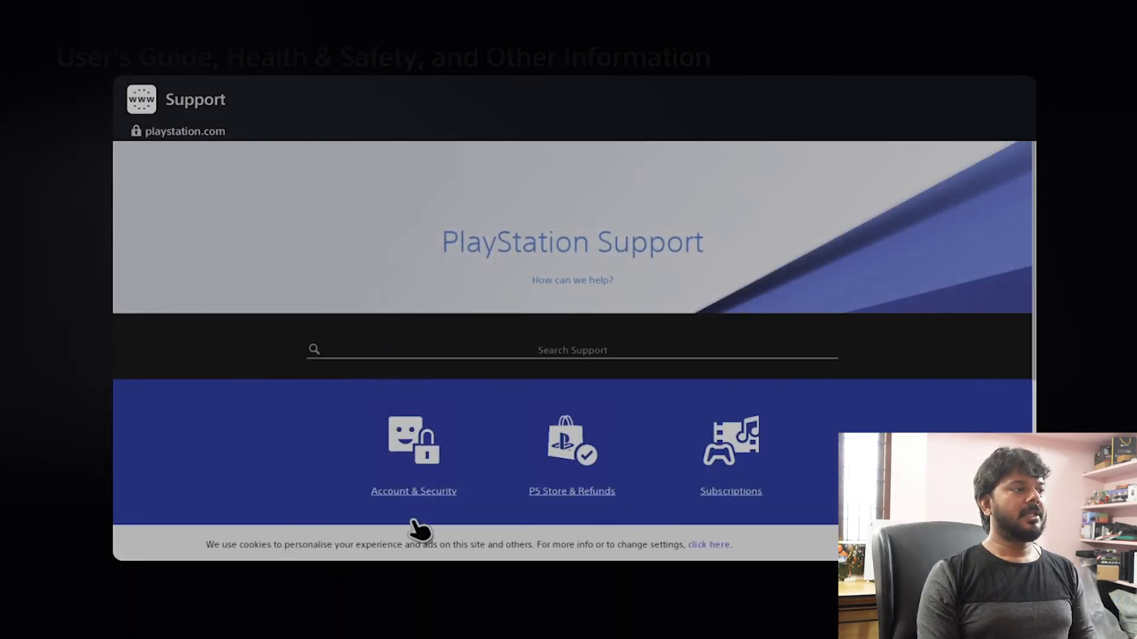
scroll(down, 3)
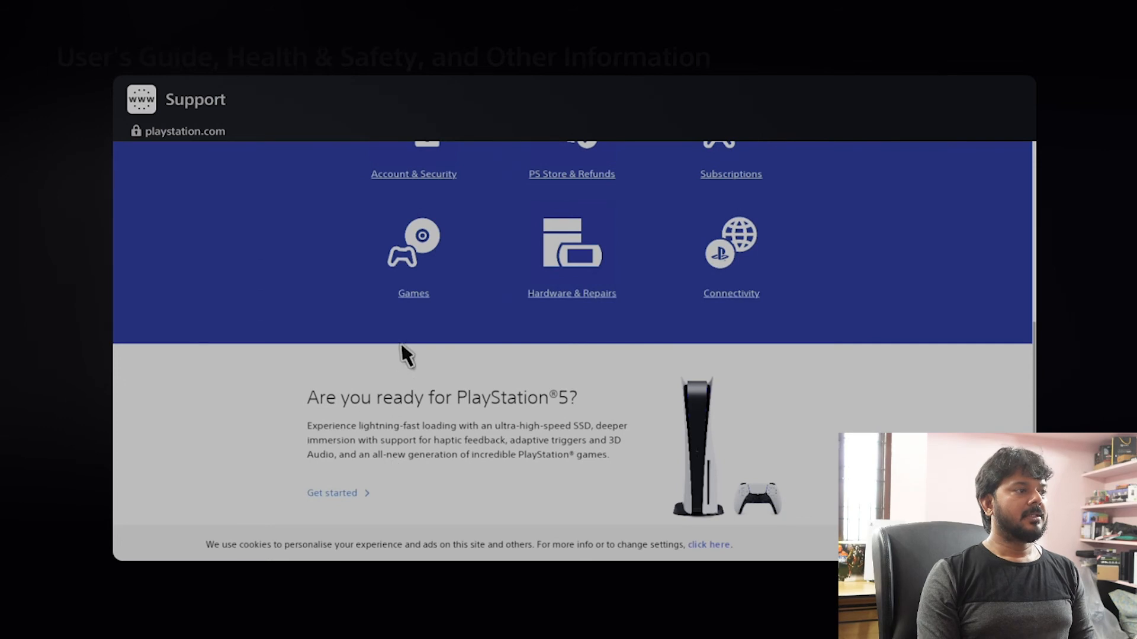
Step: Open the Games pre-orders article and follow its PlayStation Store link
click(412, 293)
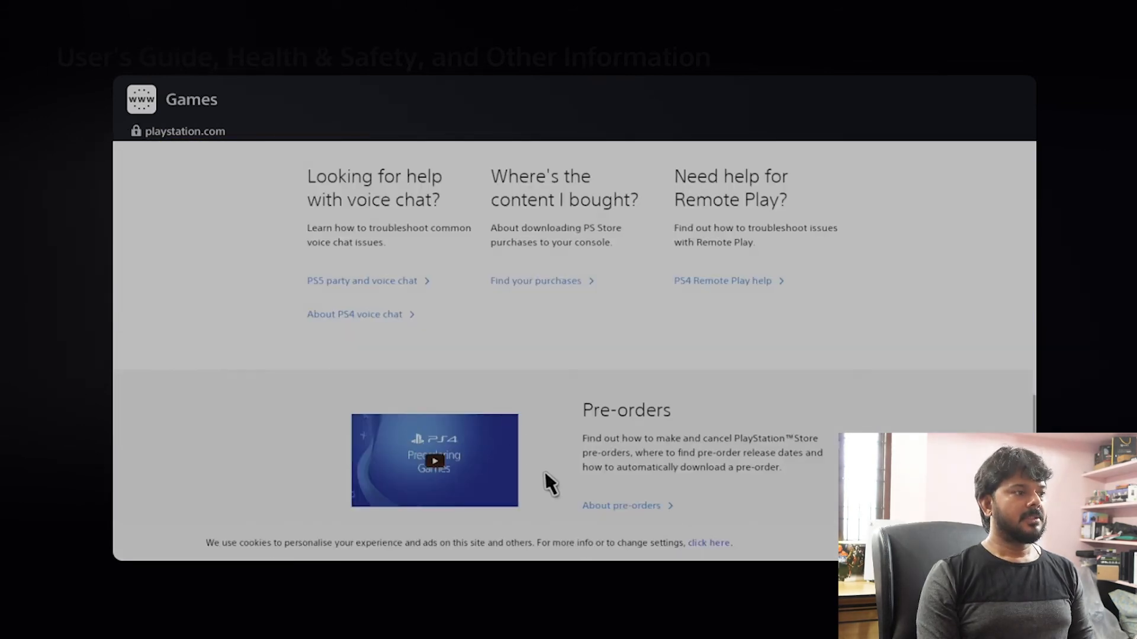
mouse_move(609, 522)
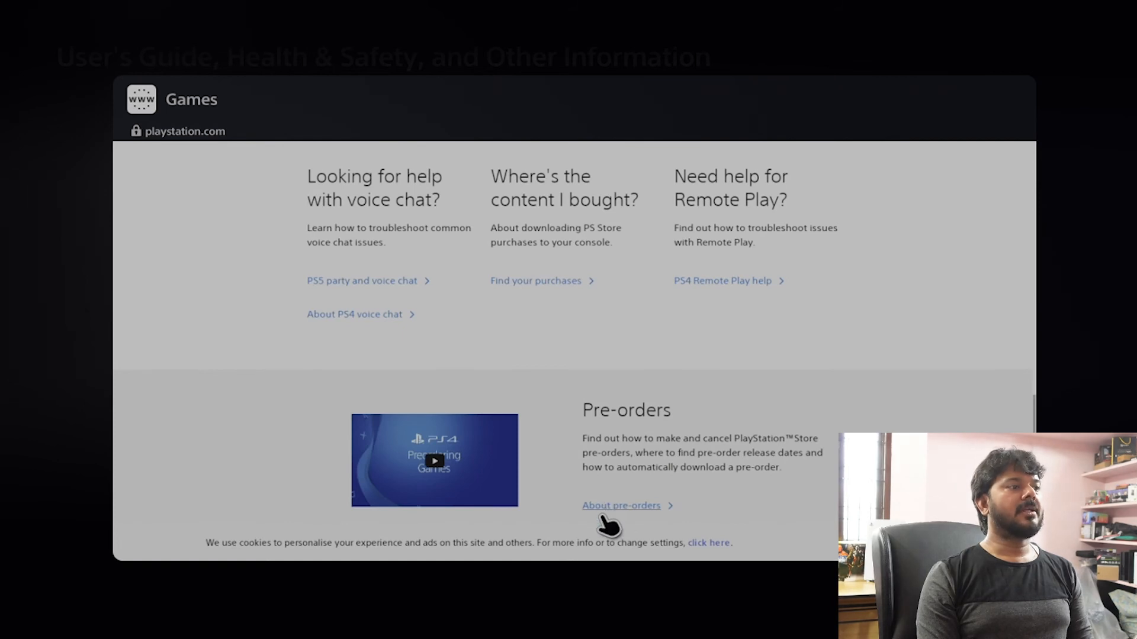
click(620, 505)
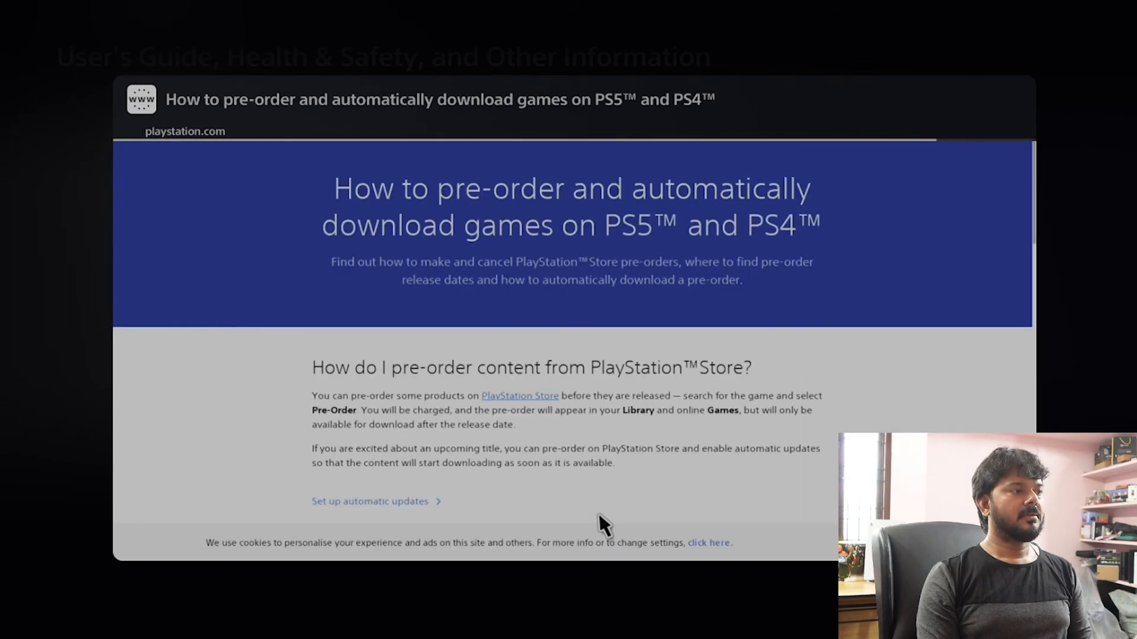
mouse_move(552, 413)
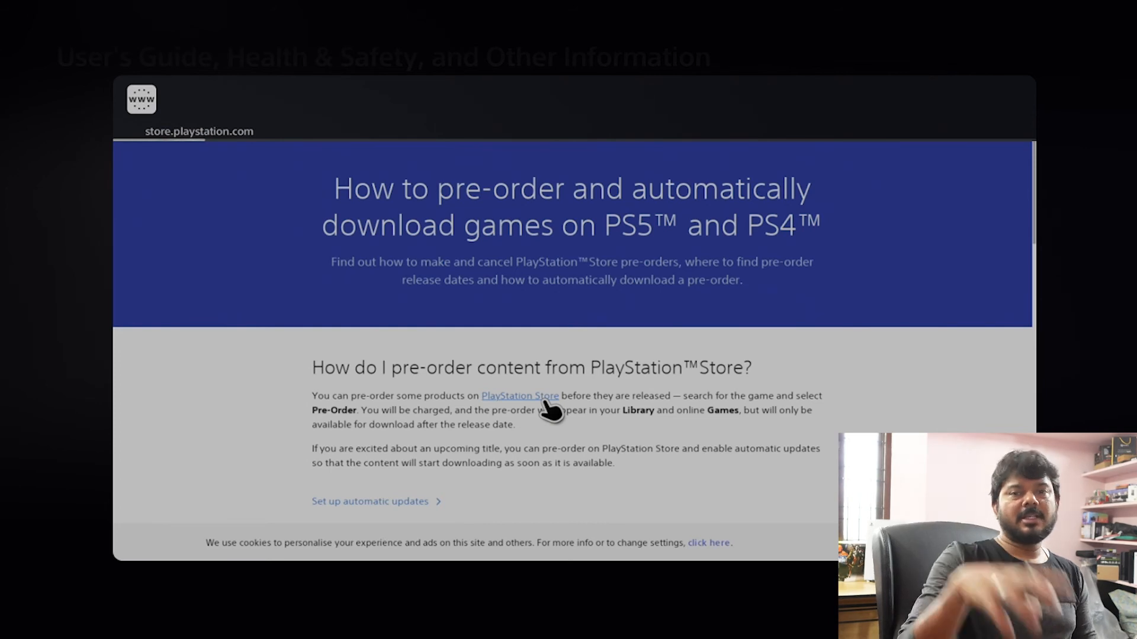
click(519, 396)
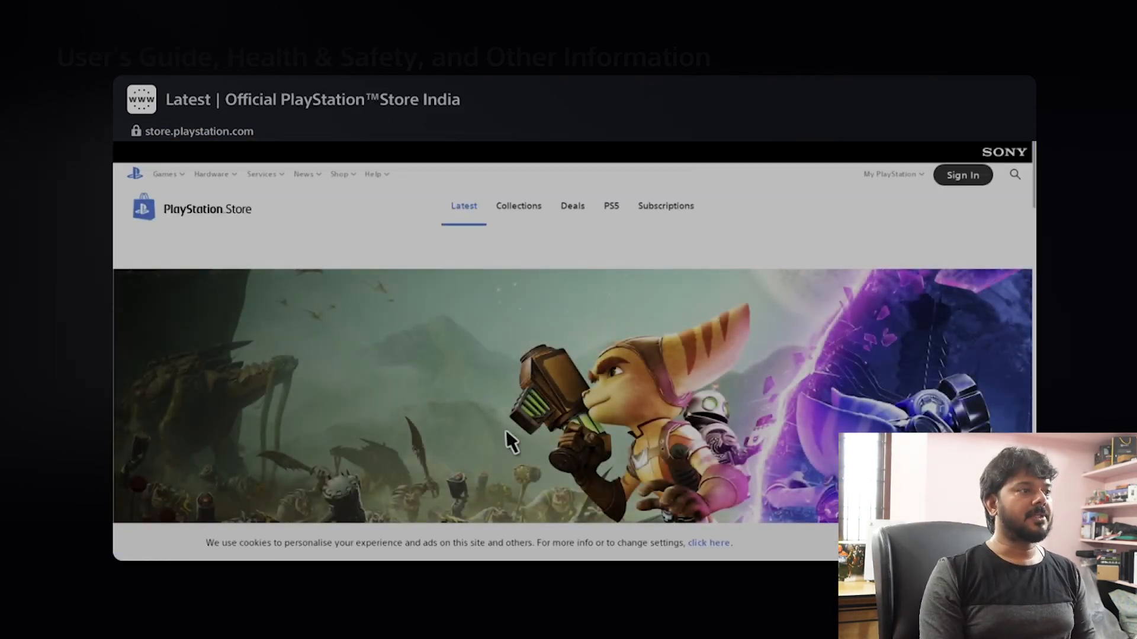
Step: Reach PlayStation's YouTube channel from the Store footer and search for Marvel avenger
scroll(down, 3)
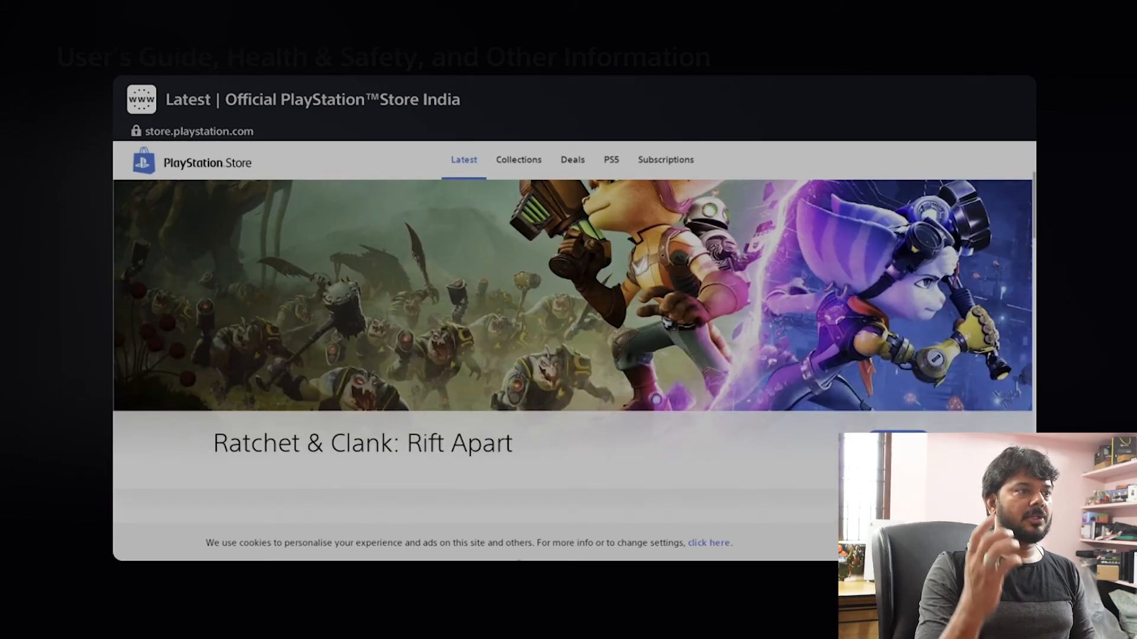
scroll(down, 3)
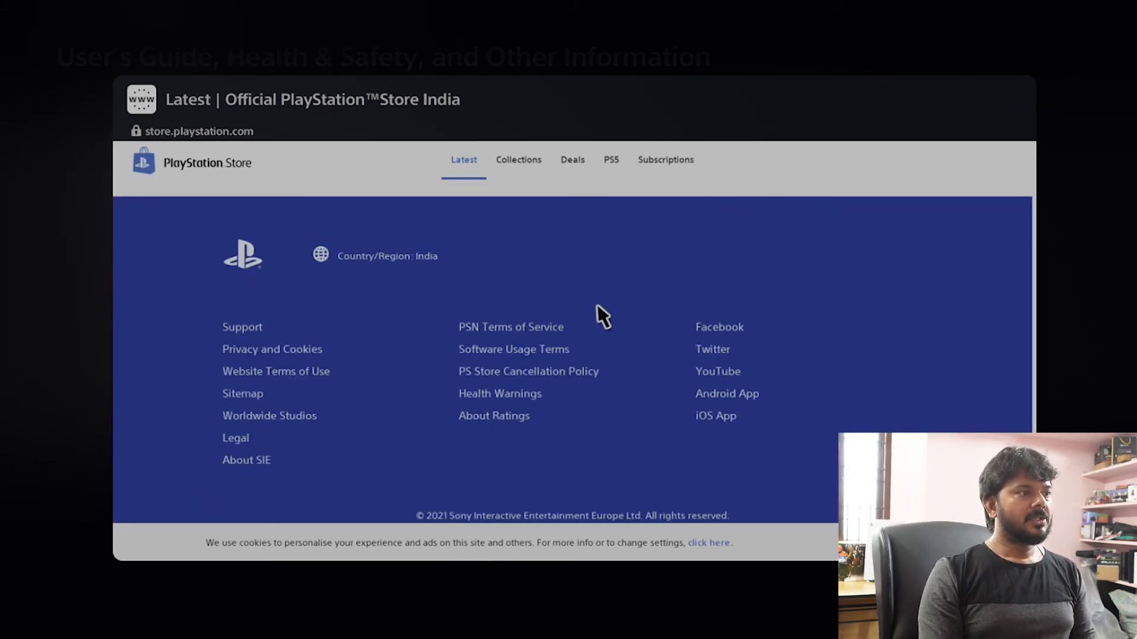
mouse_move(724, 304)
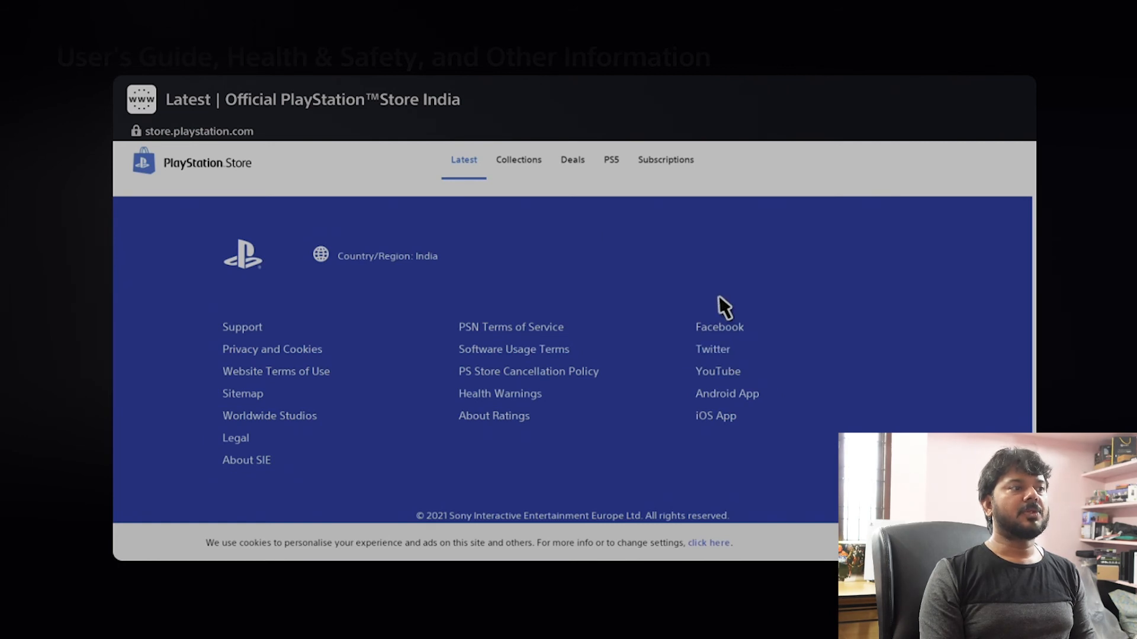
mouse_move(750, 384)
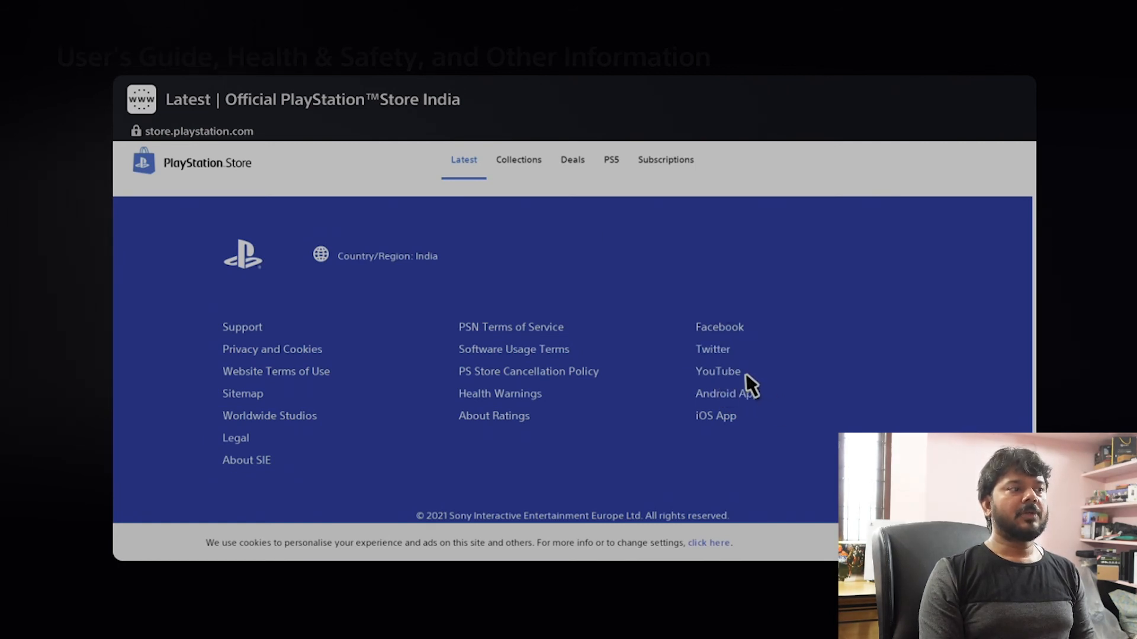
click(716, 371)
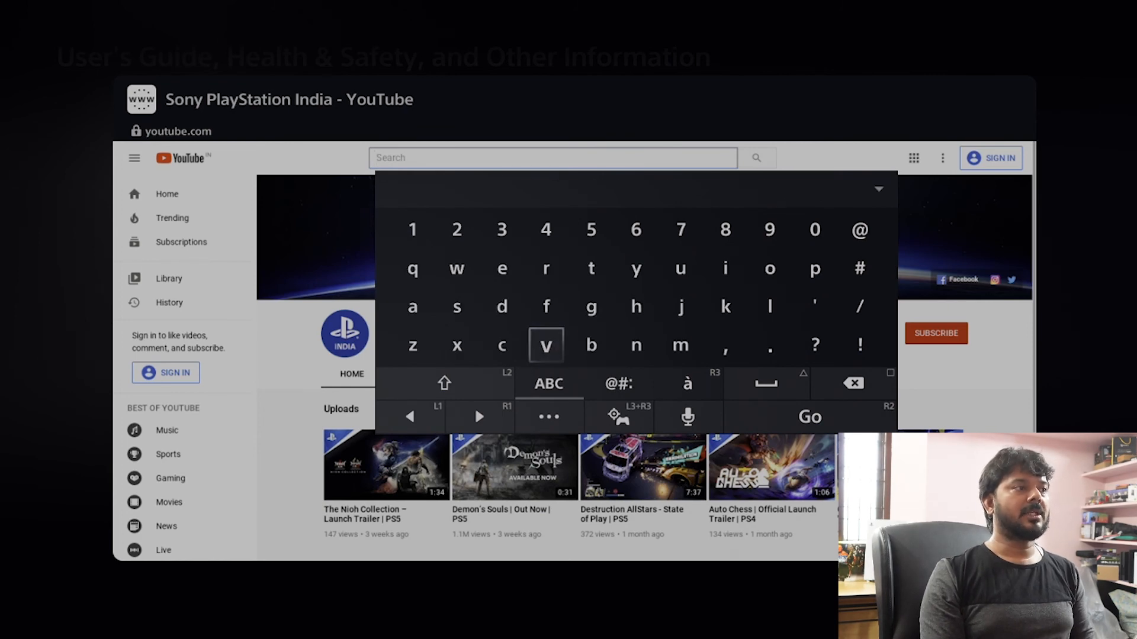
click(808, 416)
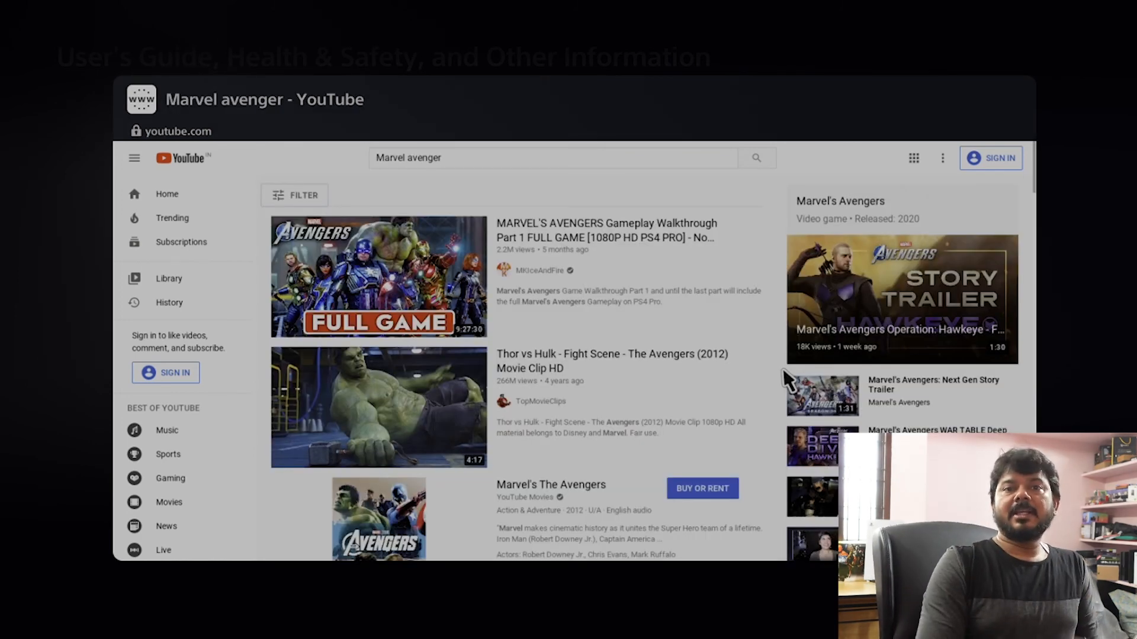